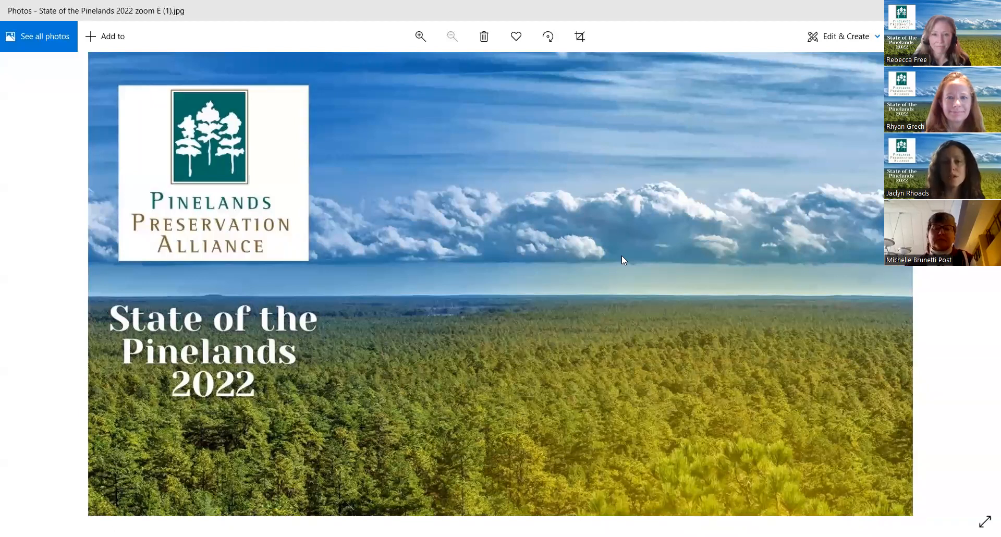
mouse_move(512, 320)
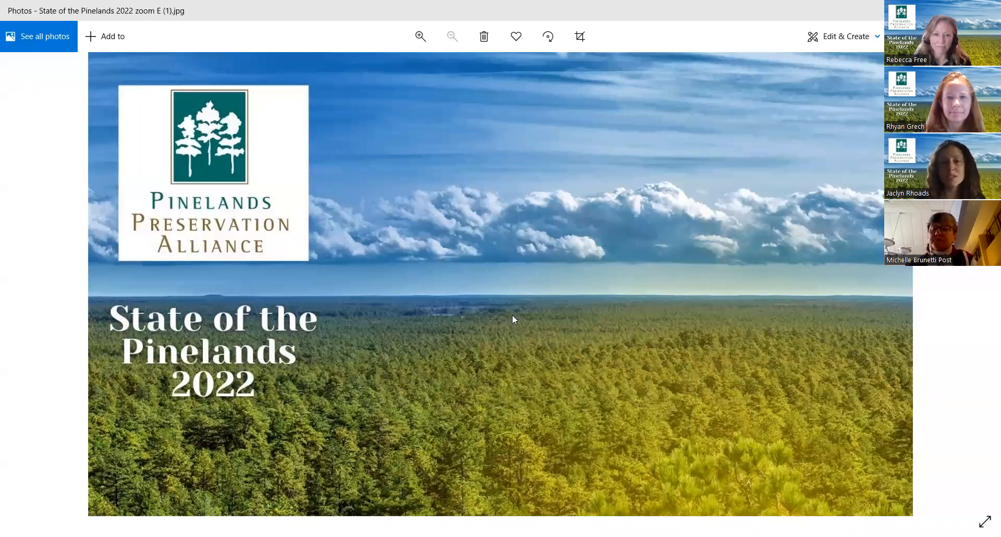
mouse_move(803, 363)
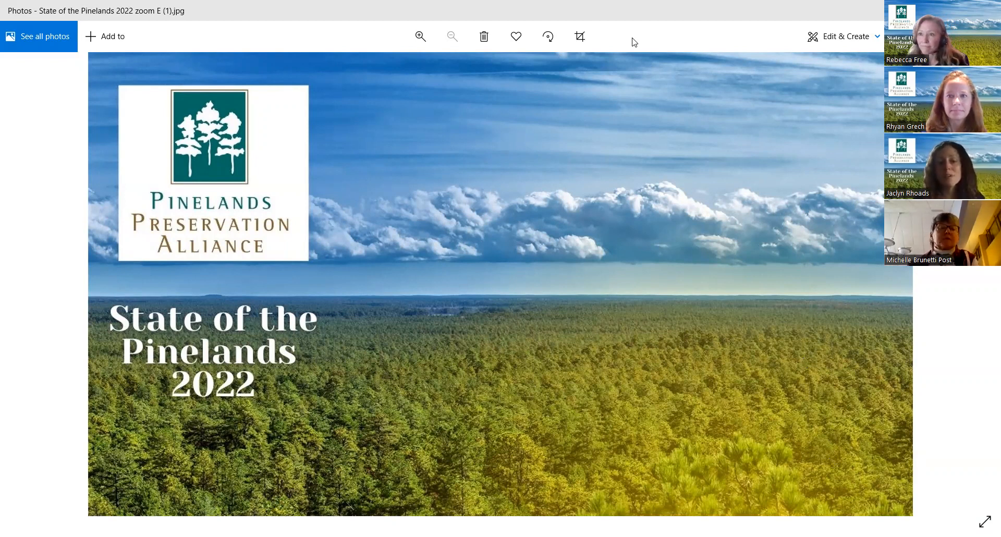
mouse_move(612, 27)
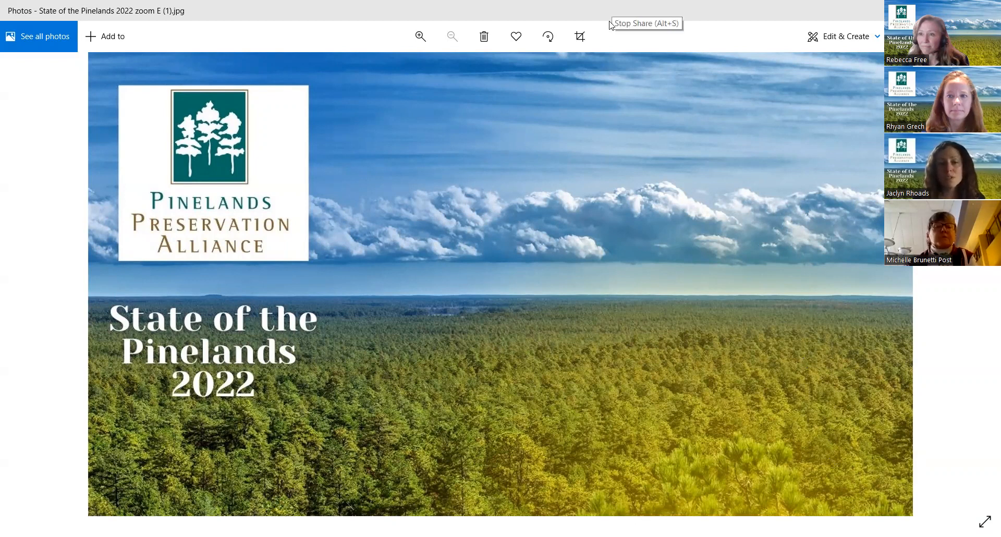
mouse_move(607, 26)
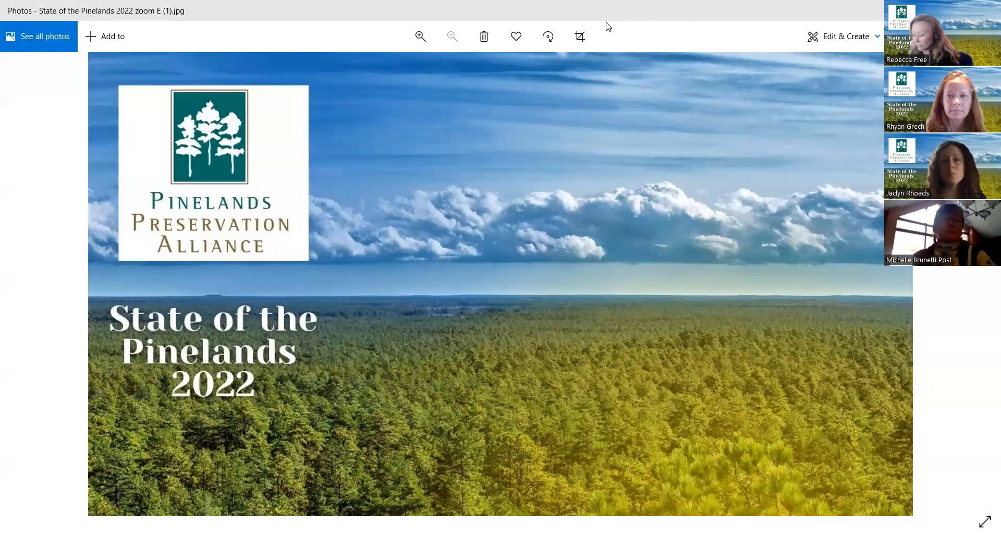
mouse_move(611, 27)
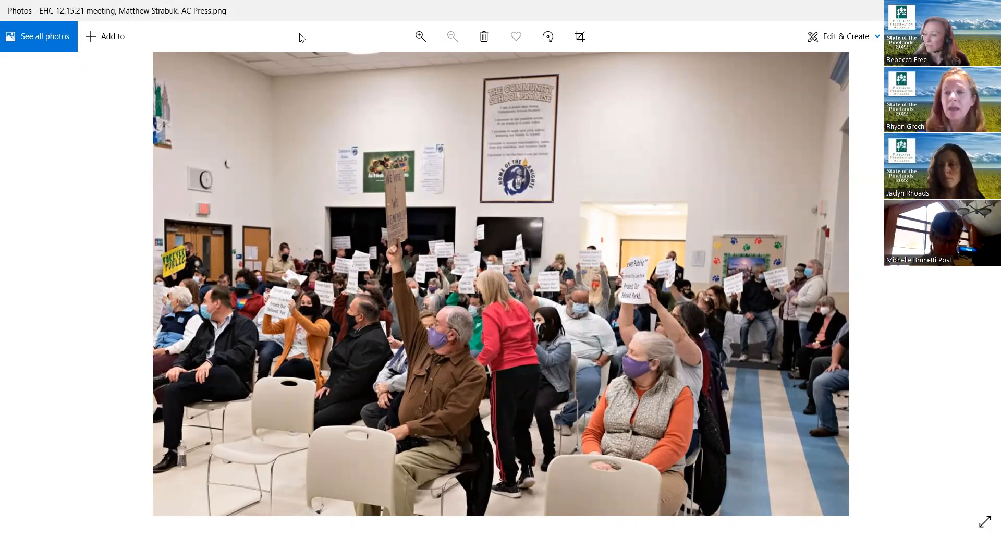
mouse_move(348, 26)
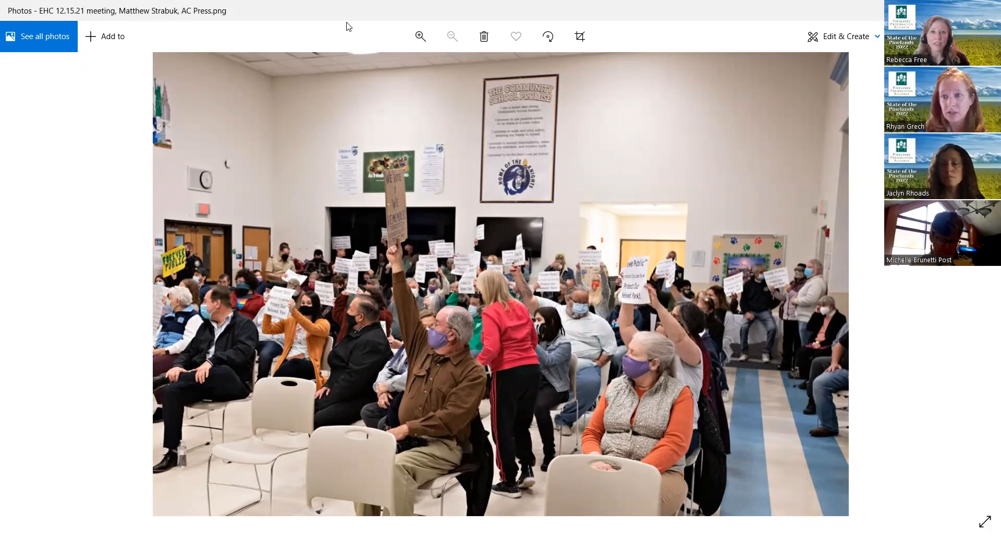